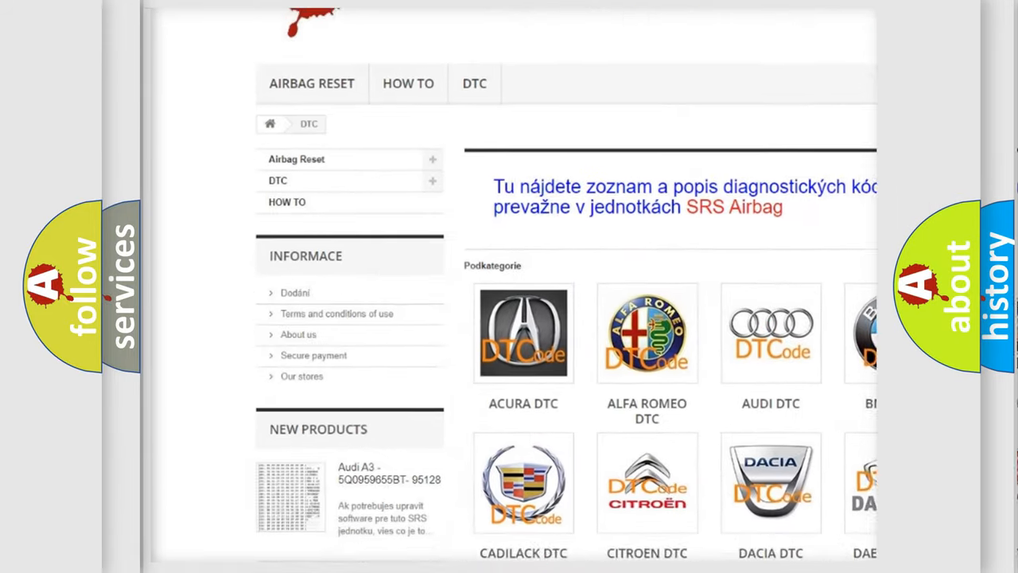
scroll(down, 3)
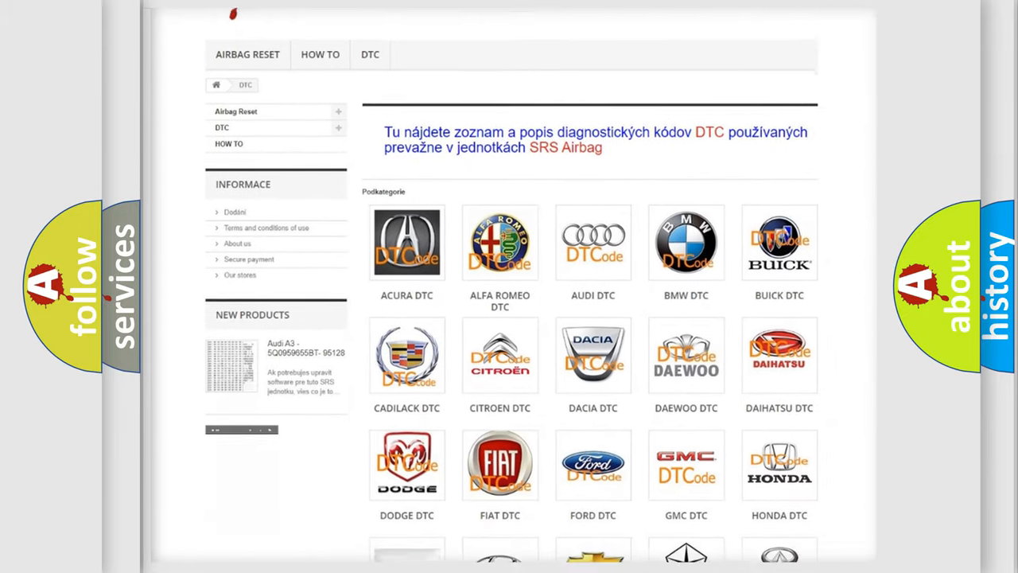
scroll(down, 3)
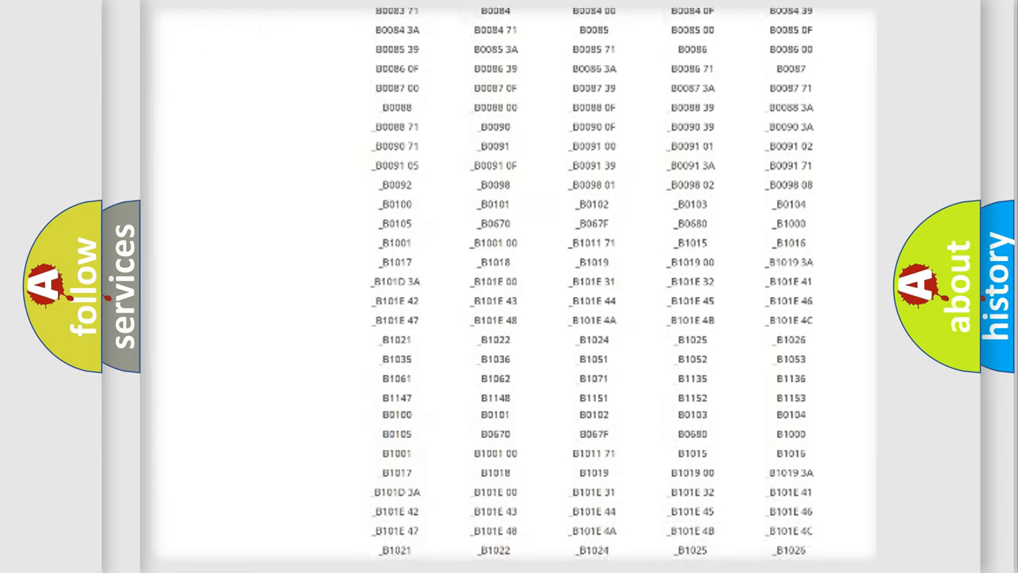
scroll(down, 3)
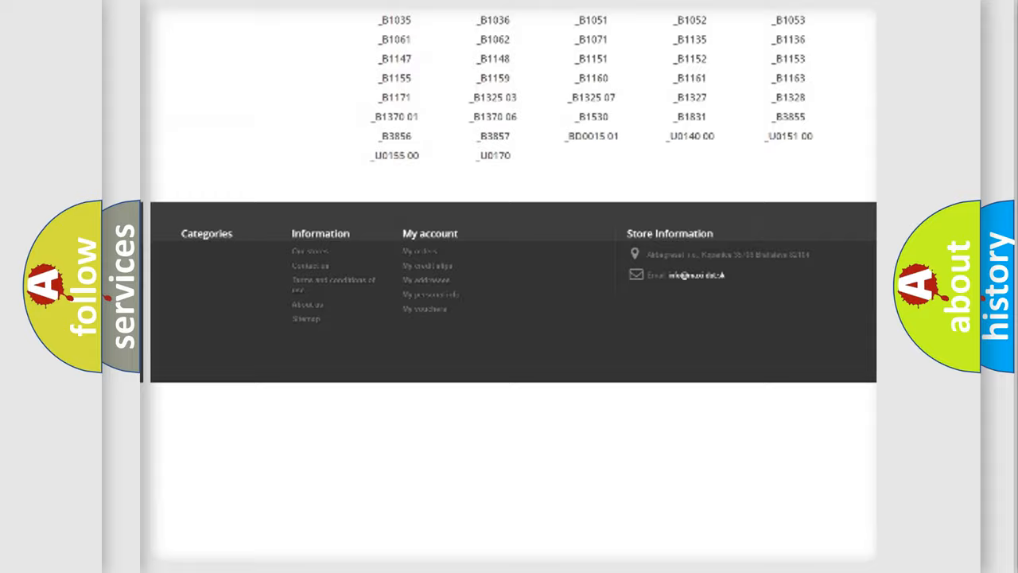
scroll(up, 3)
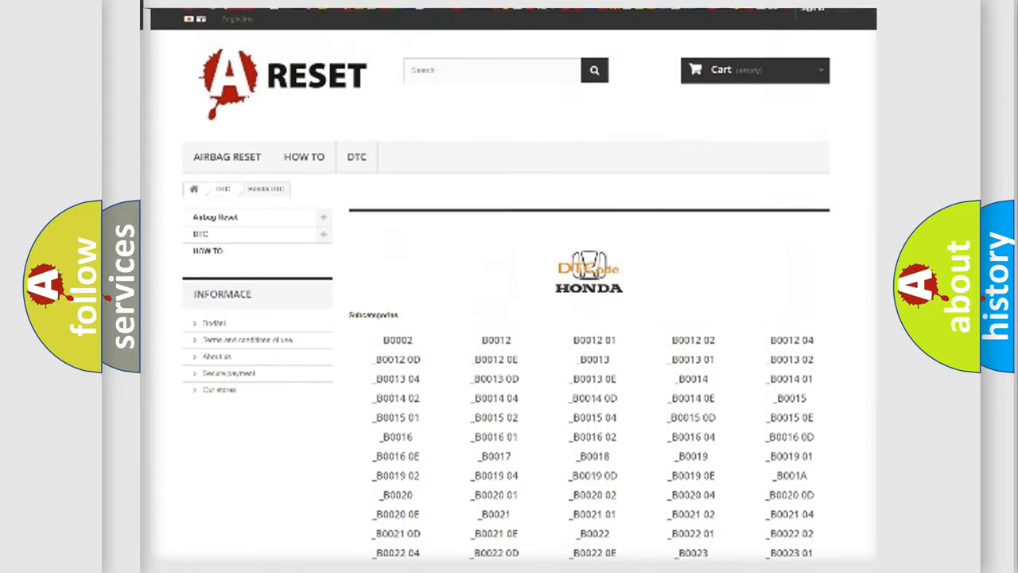
scroll(up, 3)
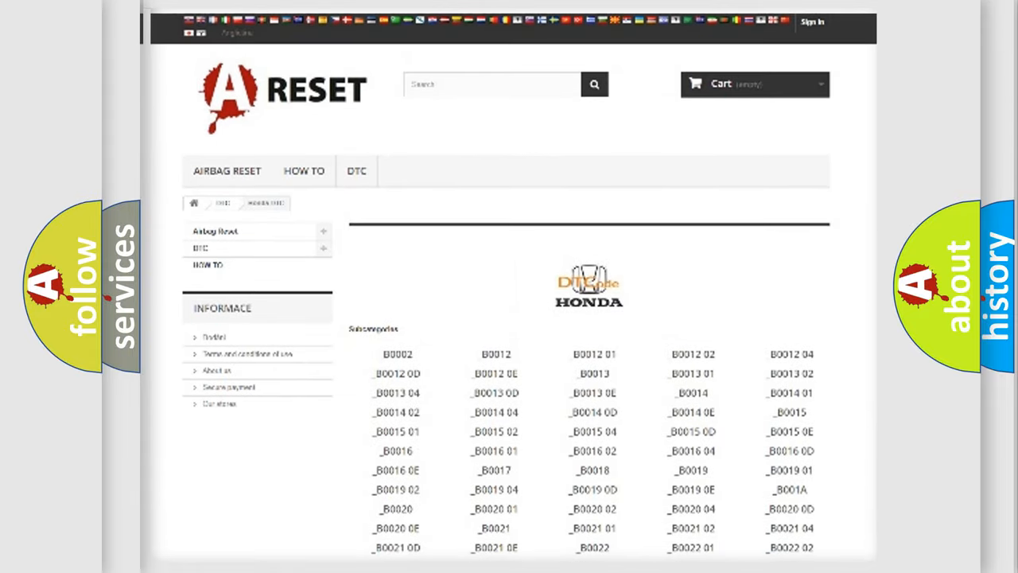